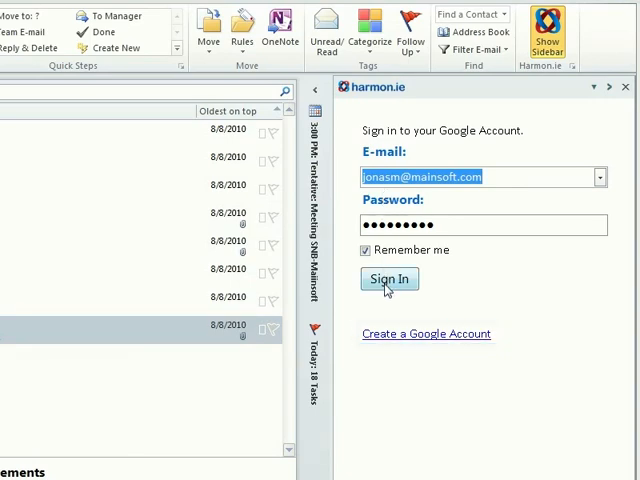
Step: Sign in with the Google account so harmon.ie lists the shared Google documents
left_click(388, 280)
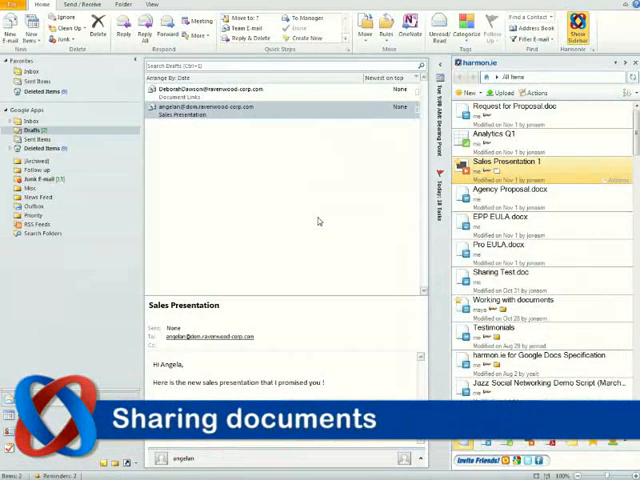
mouse_move(304, 220)
type("ang")
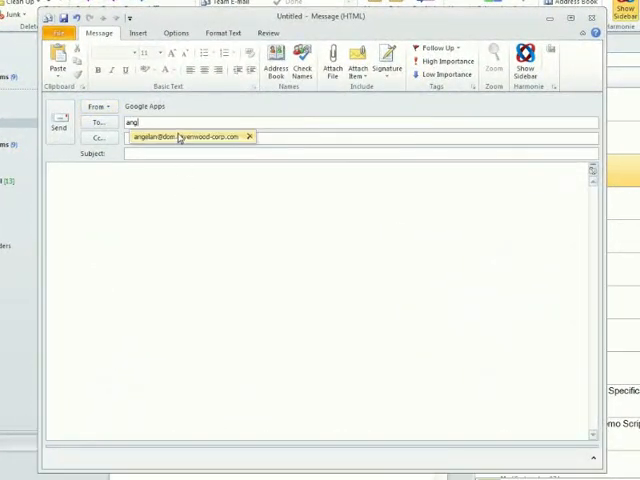
Step: Address the message, insert the Sales Presentation 1 link from harmon.ie, and send it
left_click(526, 56)
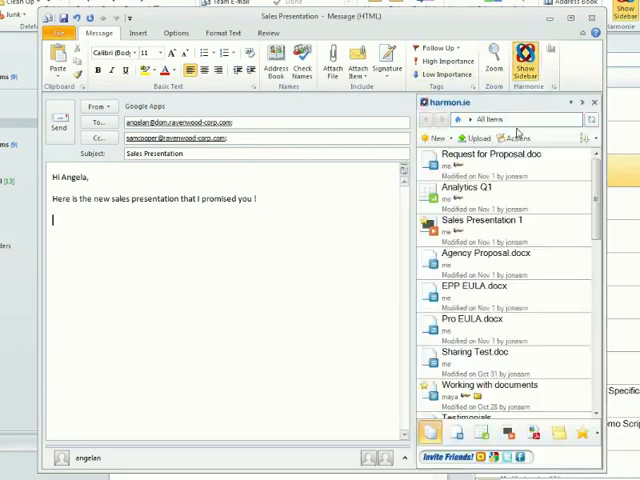
left_click(490, 224)
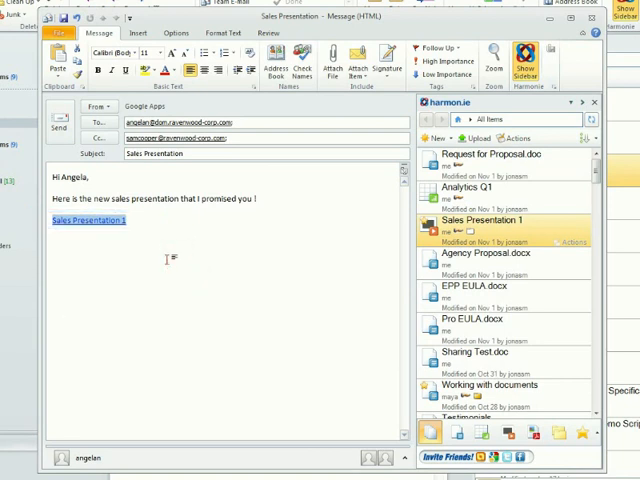
left_click(56, 122)
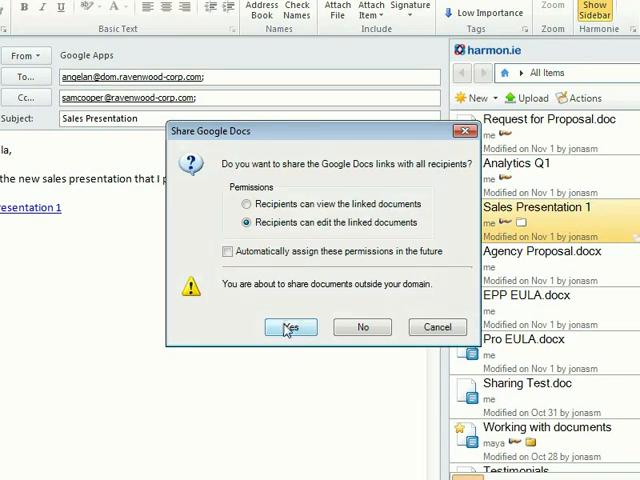
Step: Grant recipients edit rights on the linked document in the Share Google Docs dialog
left_click(292, 328)
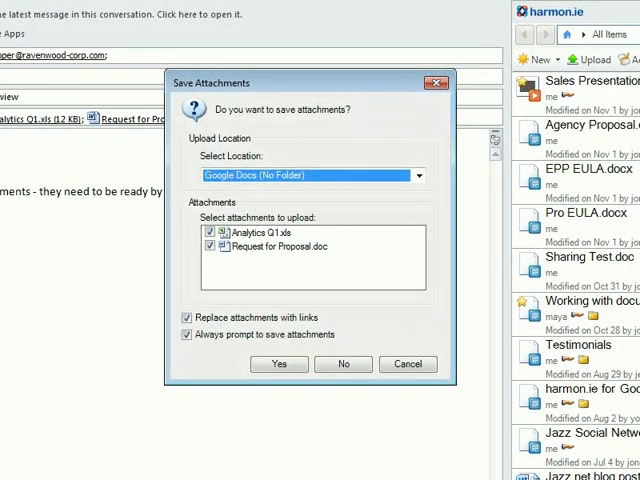
mouse_move(84, 220)
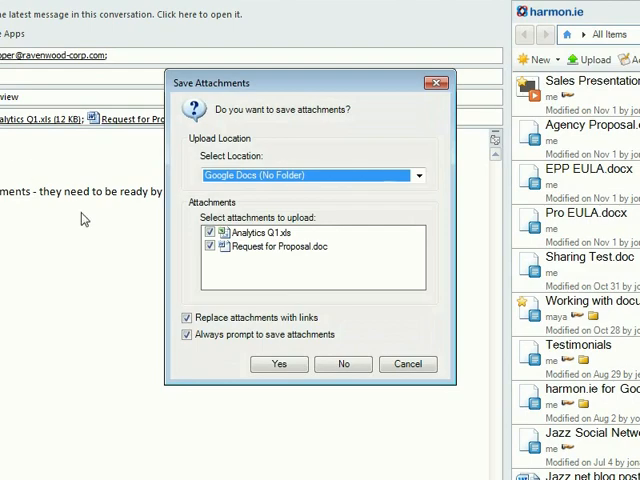
Step: Upload Analytics Q1 and Request for Proposal to Google Docs as links with recipient edit rights
left_click(280, 364)
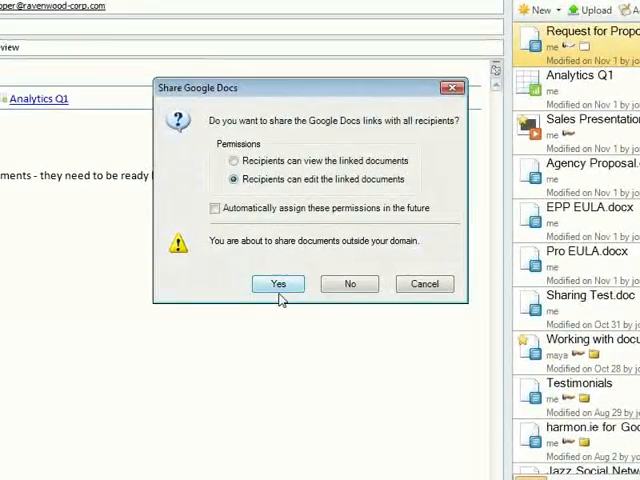
left_click(276, 284)
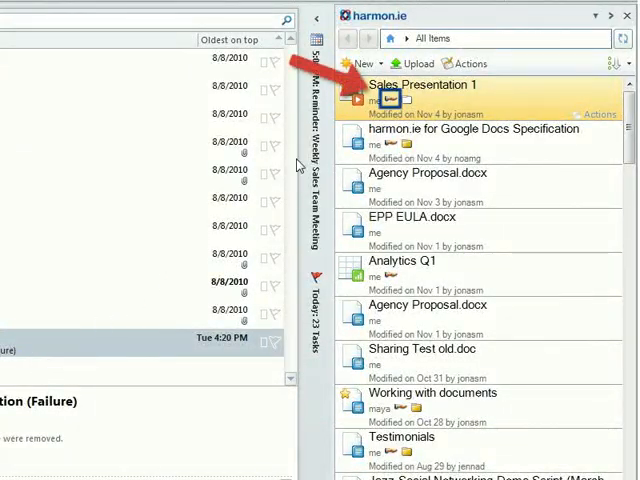
Step: In Sales Presentation 1's sharing settings, switch a person's role and start adding user 'a'
left_click(408, 100)
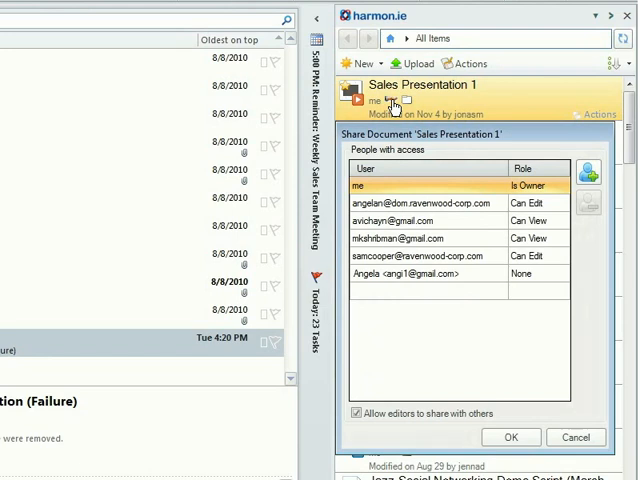
left_click(560, 220)
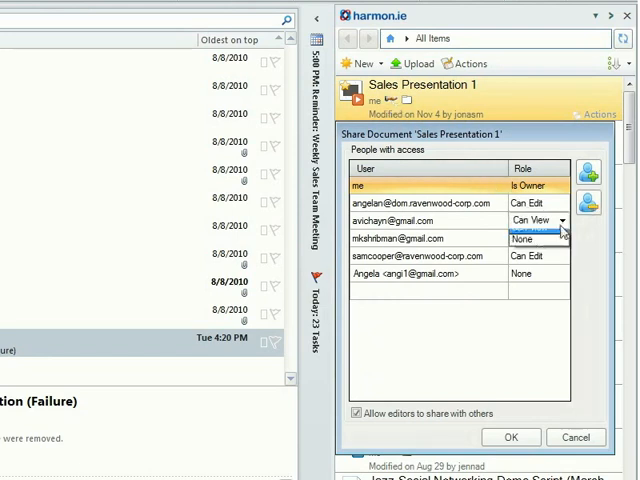
left_click(530, 222)
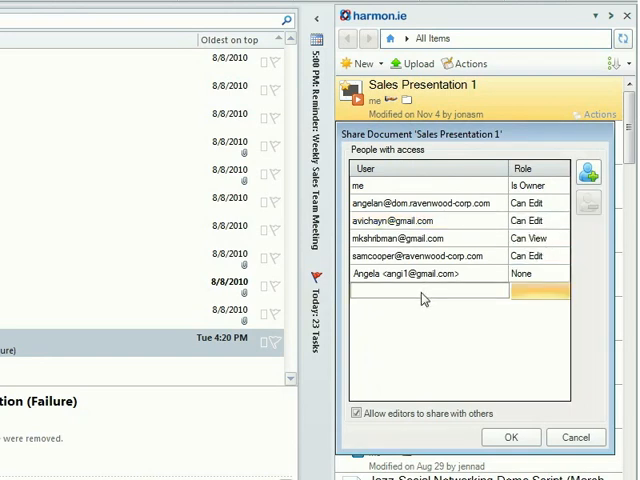
type("a")
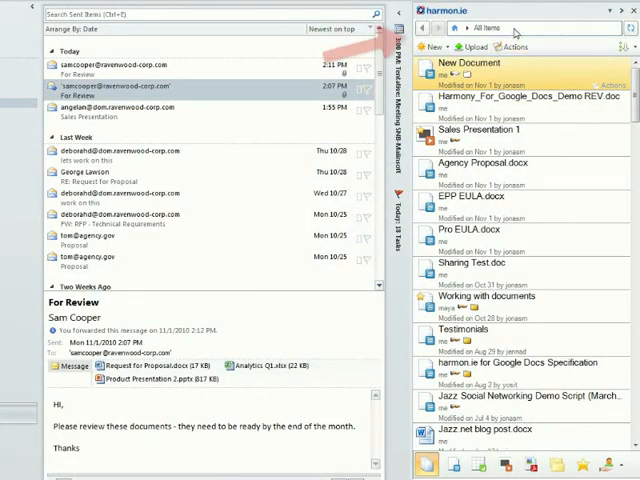
Step: Filter the harmon.ie list by 'prop' to surface proposals, then return to the Documents listing
type("pr")
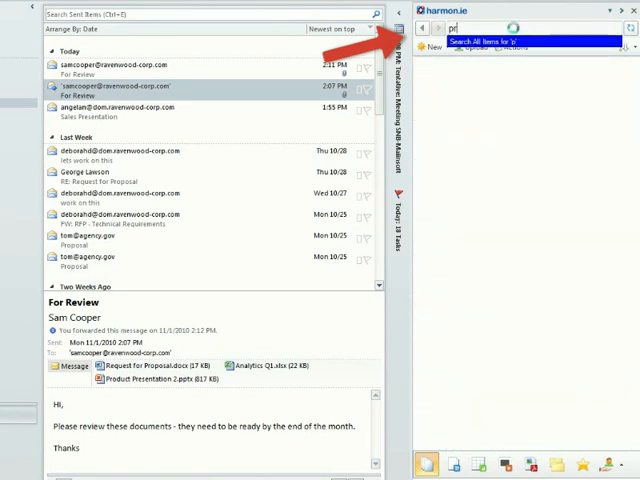
type("prop")
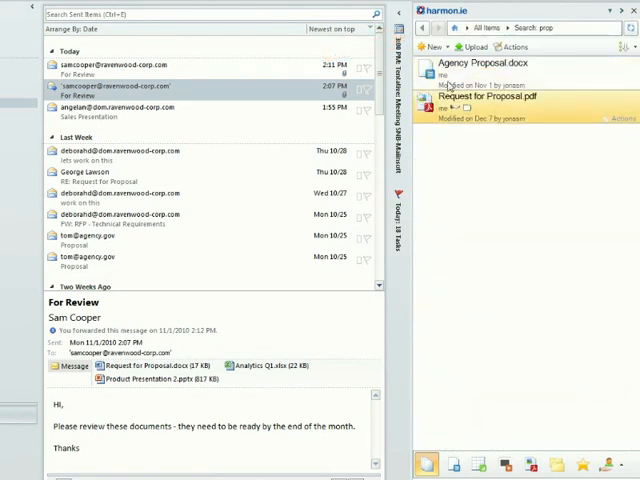
left_click(464, 26)
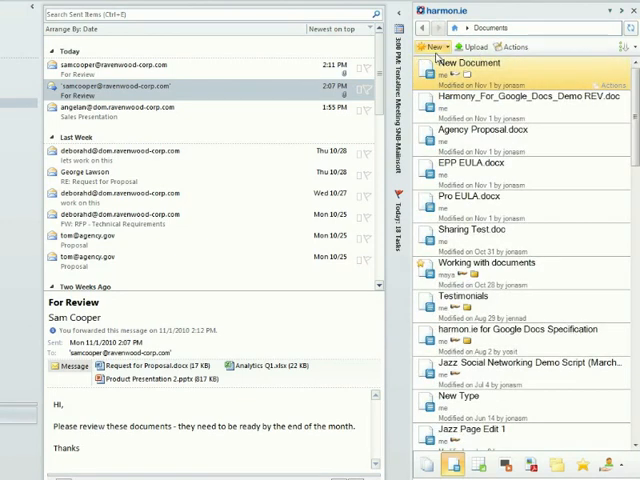
Step: Create a blank Google document via New > Document, then switch the pane to the Spreadsheets filter
left_click(432, 46)
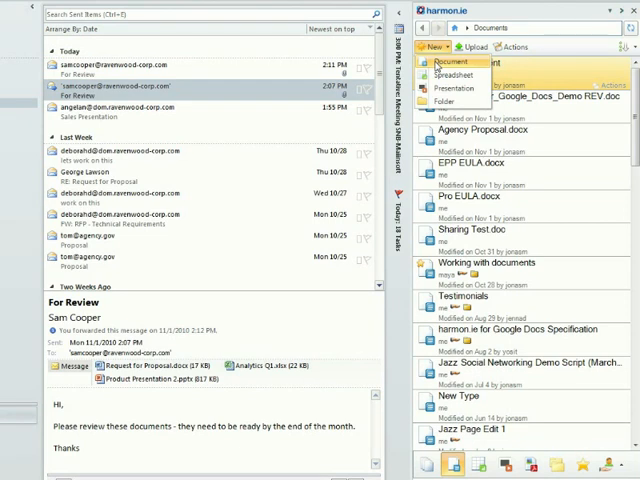
left_click(456, 64)
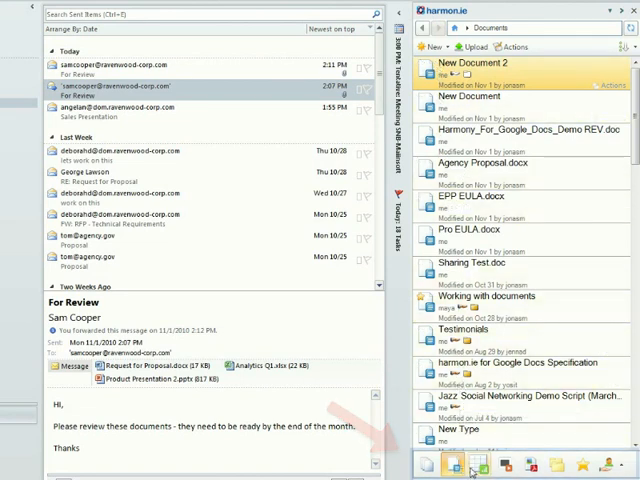
left_click(476, 464)
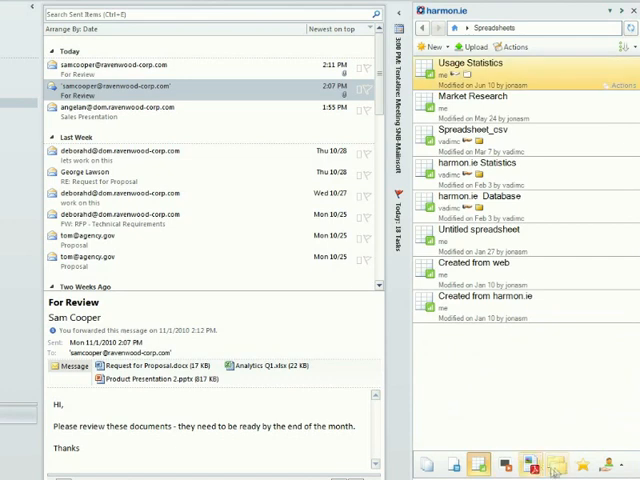
left_click(580, 464)
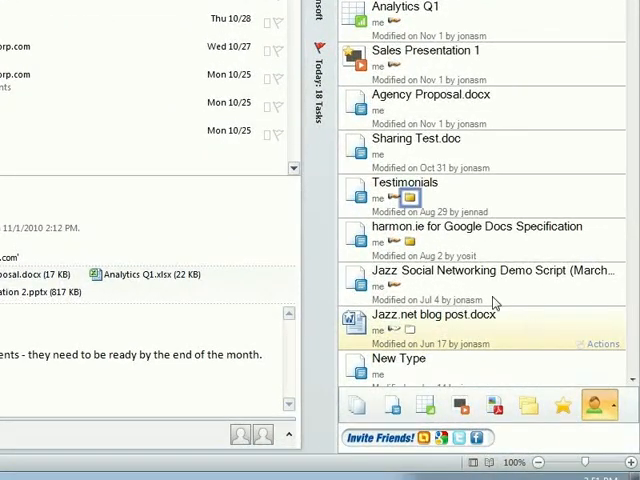
Step: Mark User Surveys in the folder choices for the Testimonials document
left_click(408, 198)
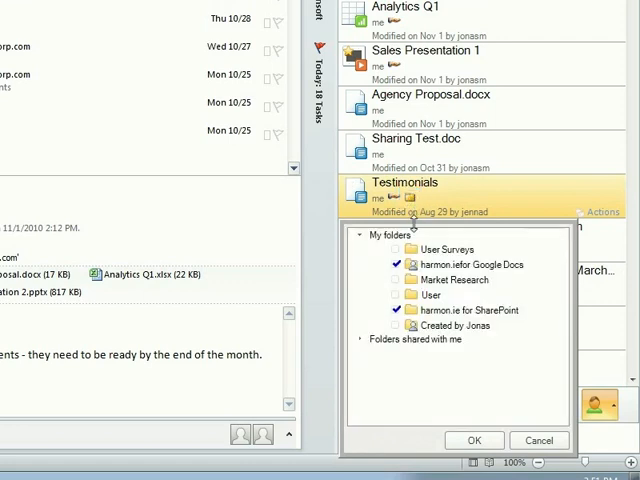
left_click(396, 250)
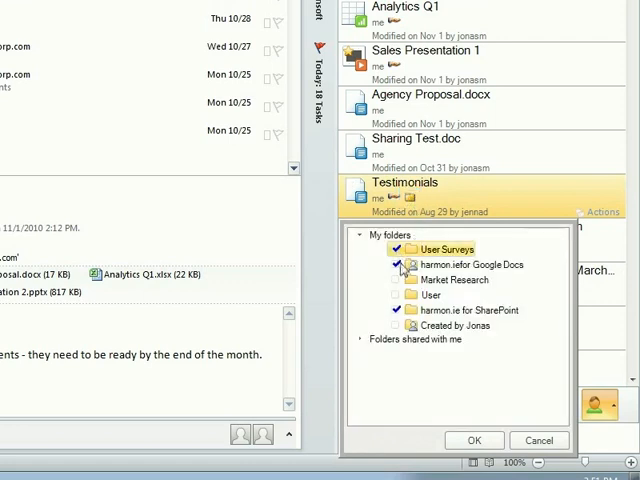